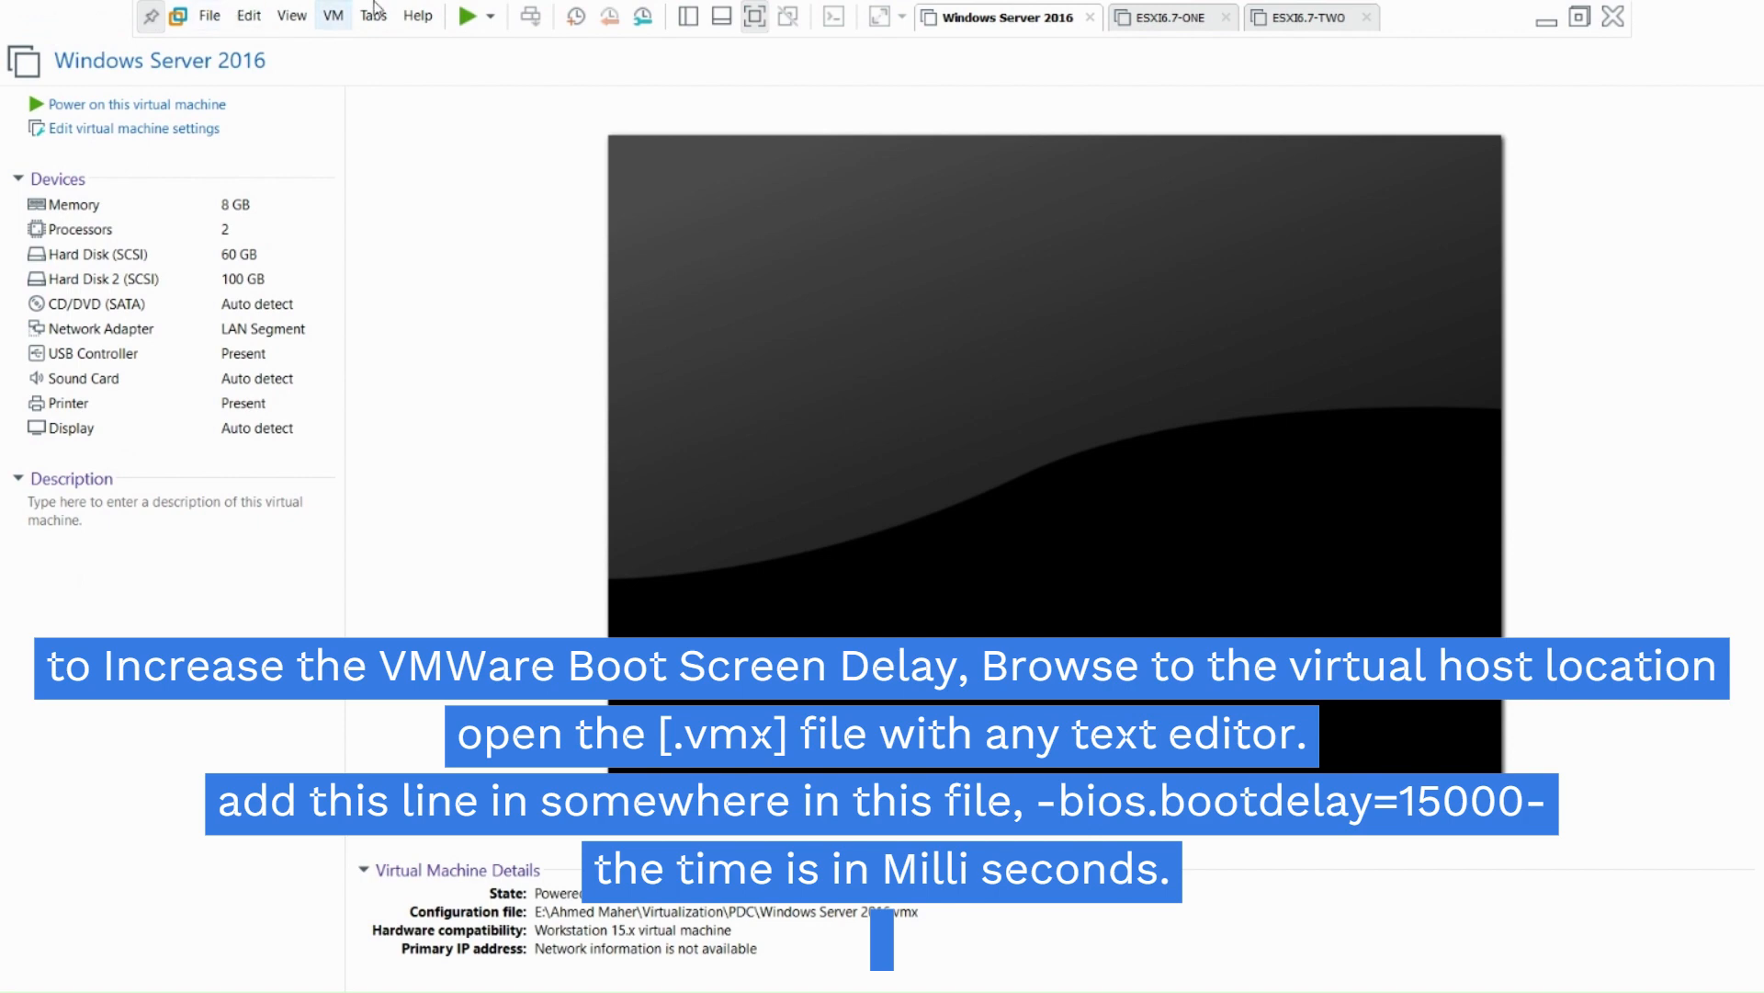
mouse_move(837, 135)
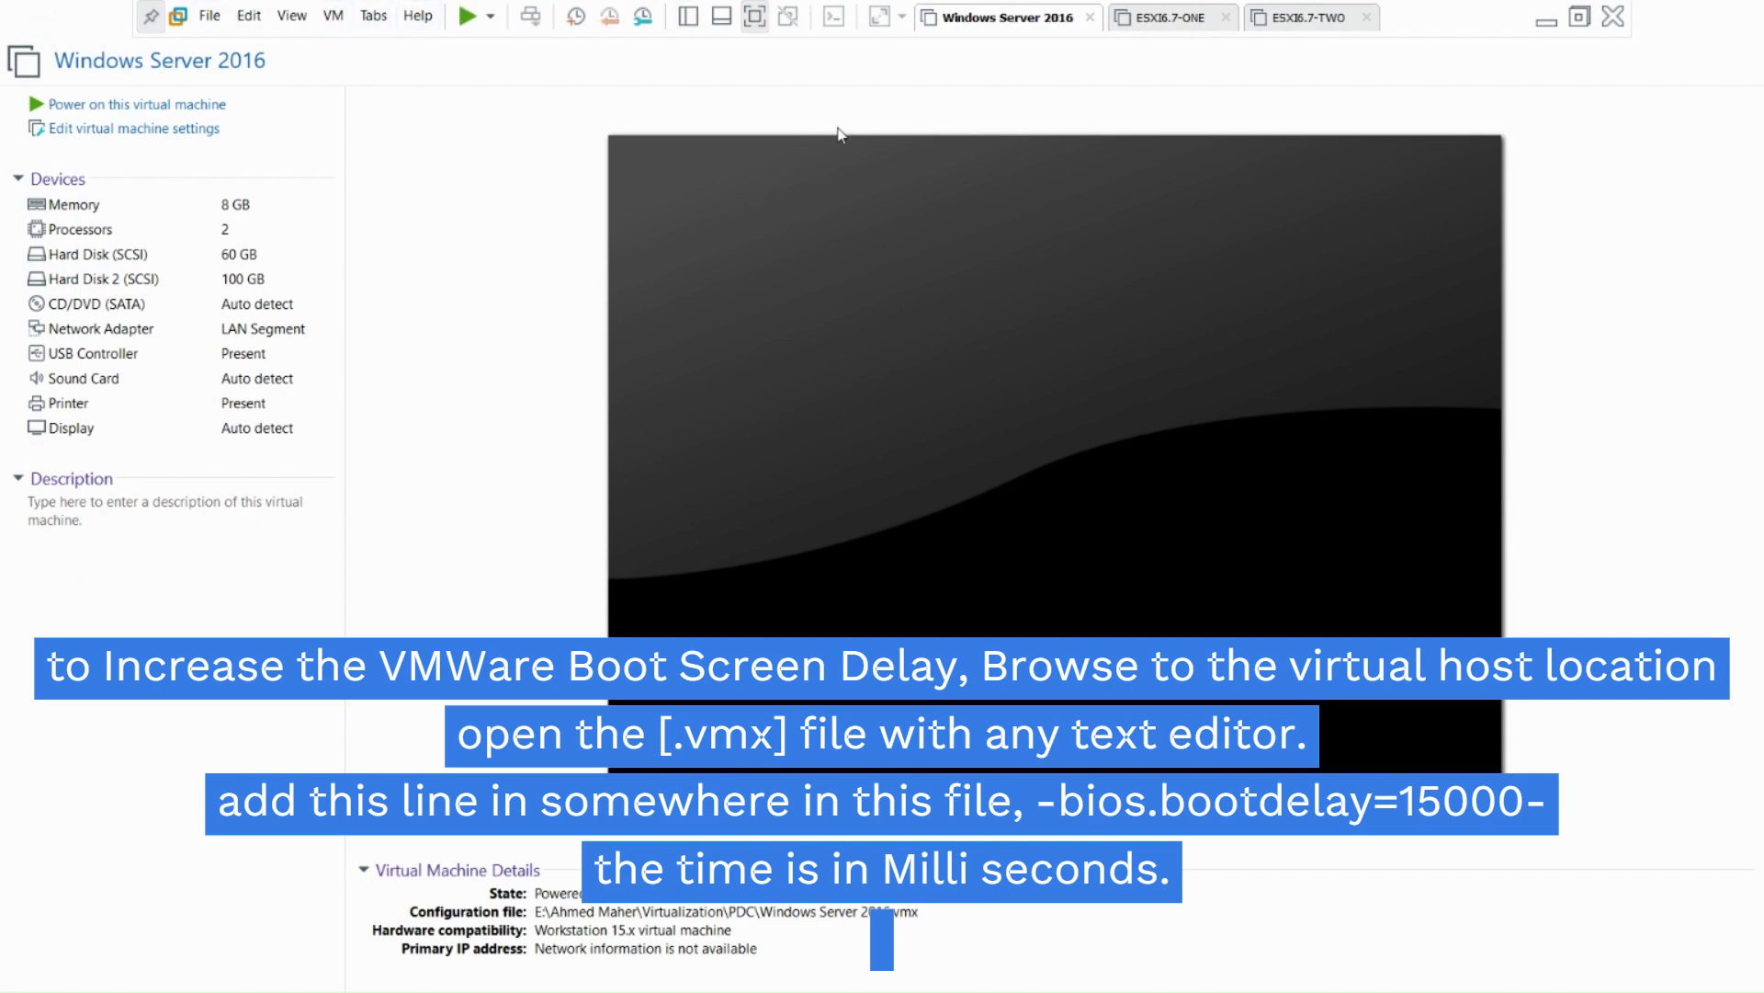
mouse_move(1312, 31)
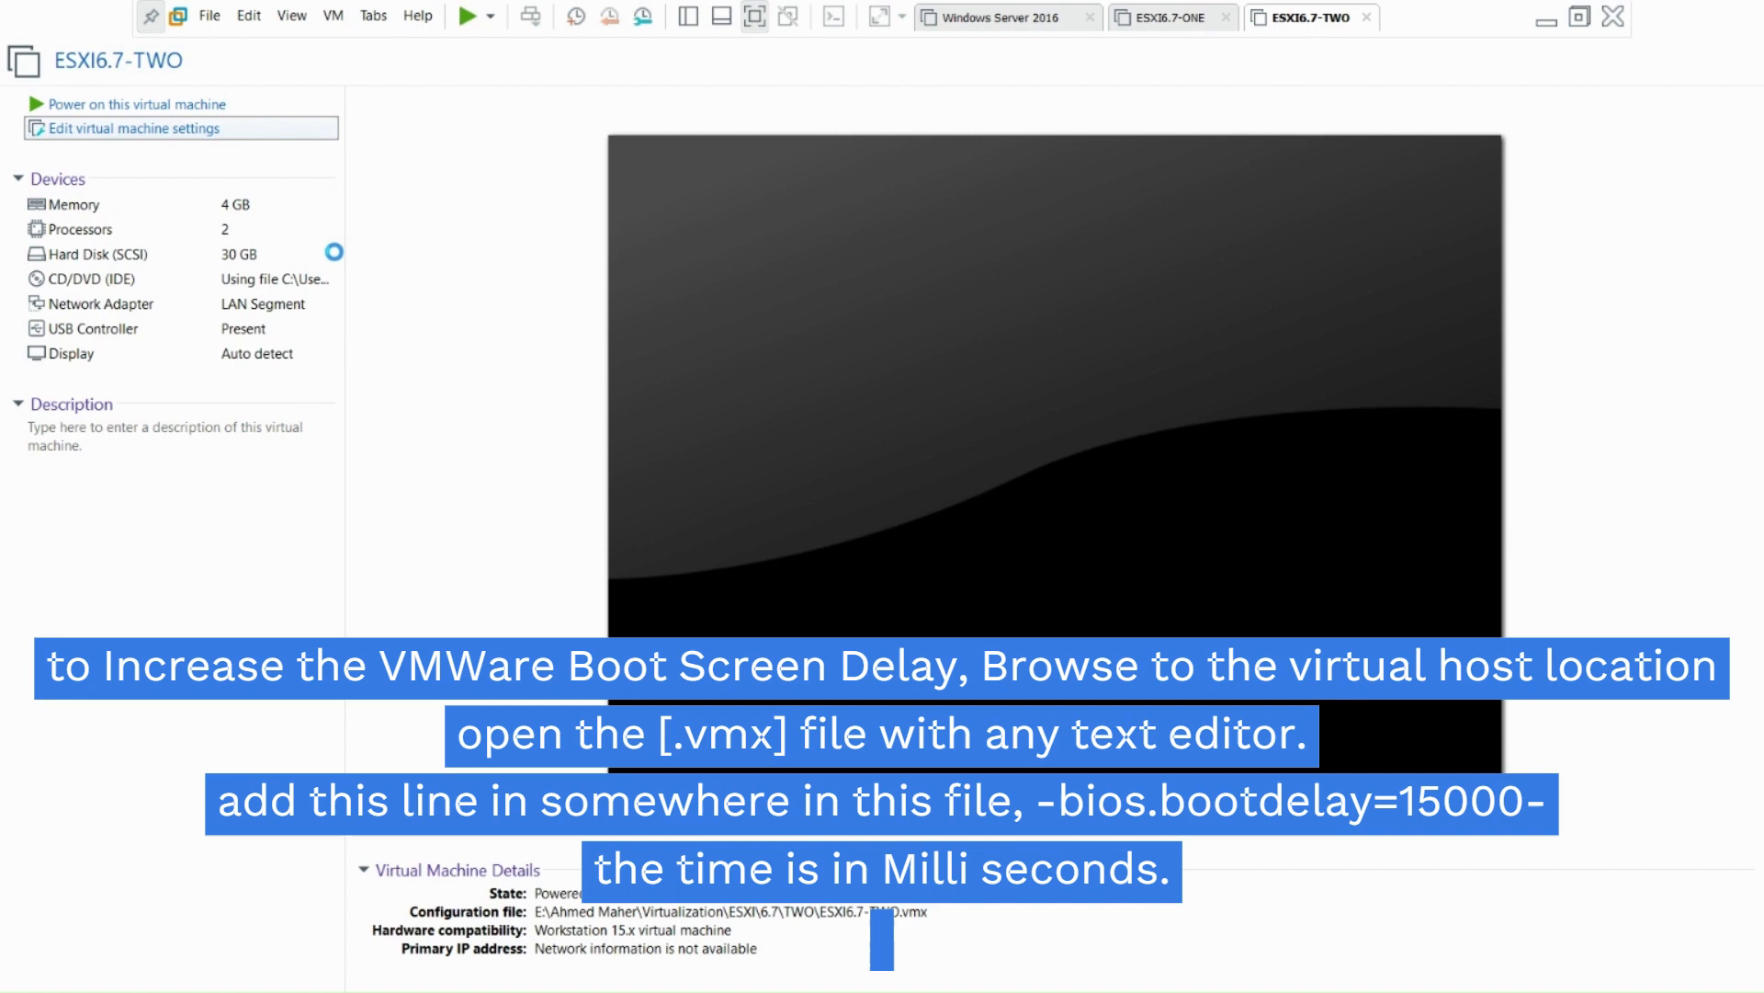
- Open and close ESXi6.7-TWO's settings, then browse to its TWO folder on drive E
left_click(133, 127)
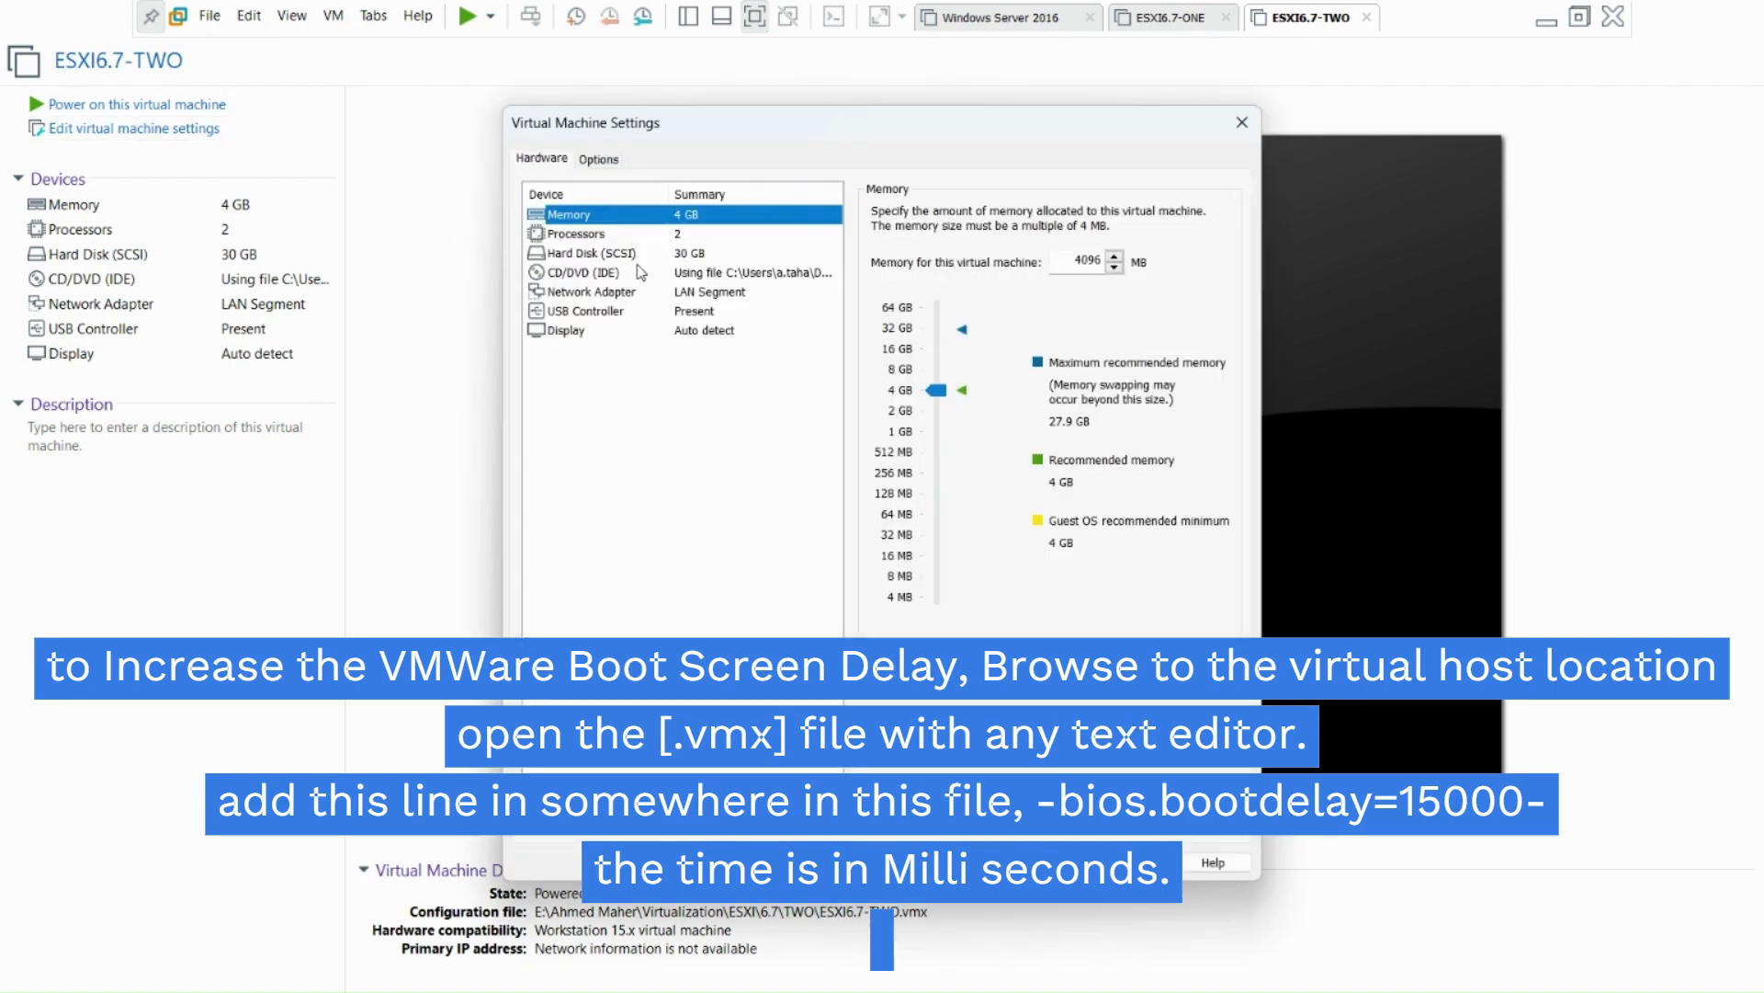
left_click(585, 252)
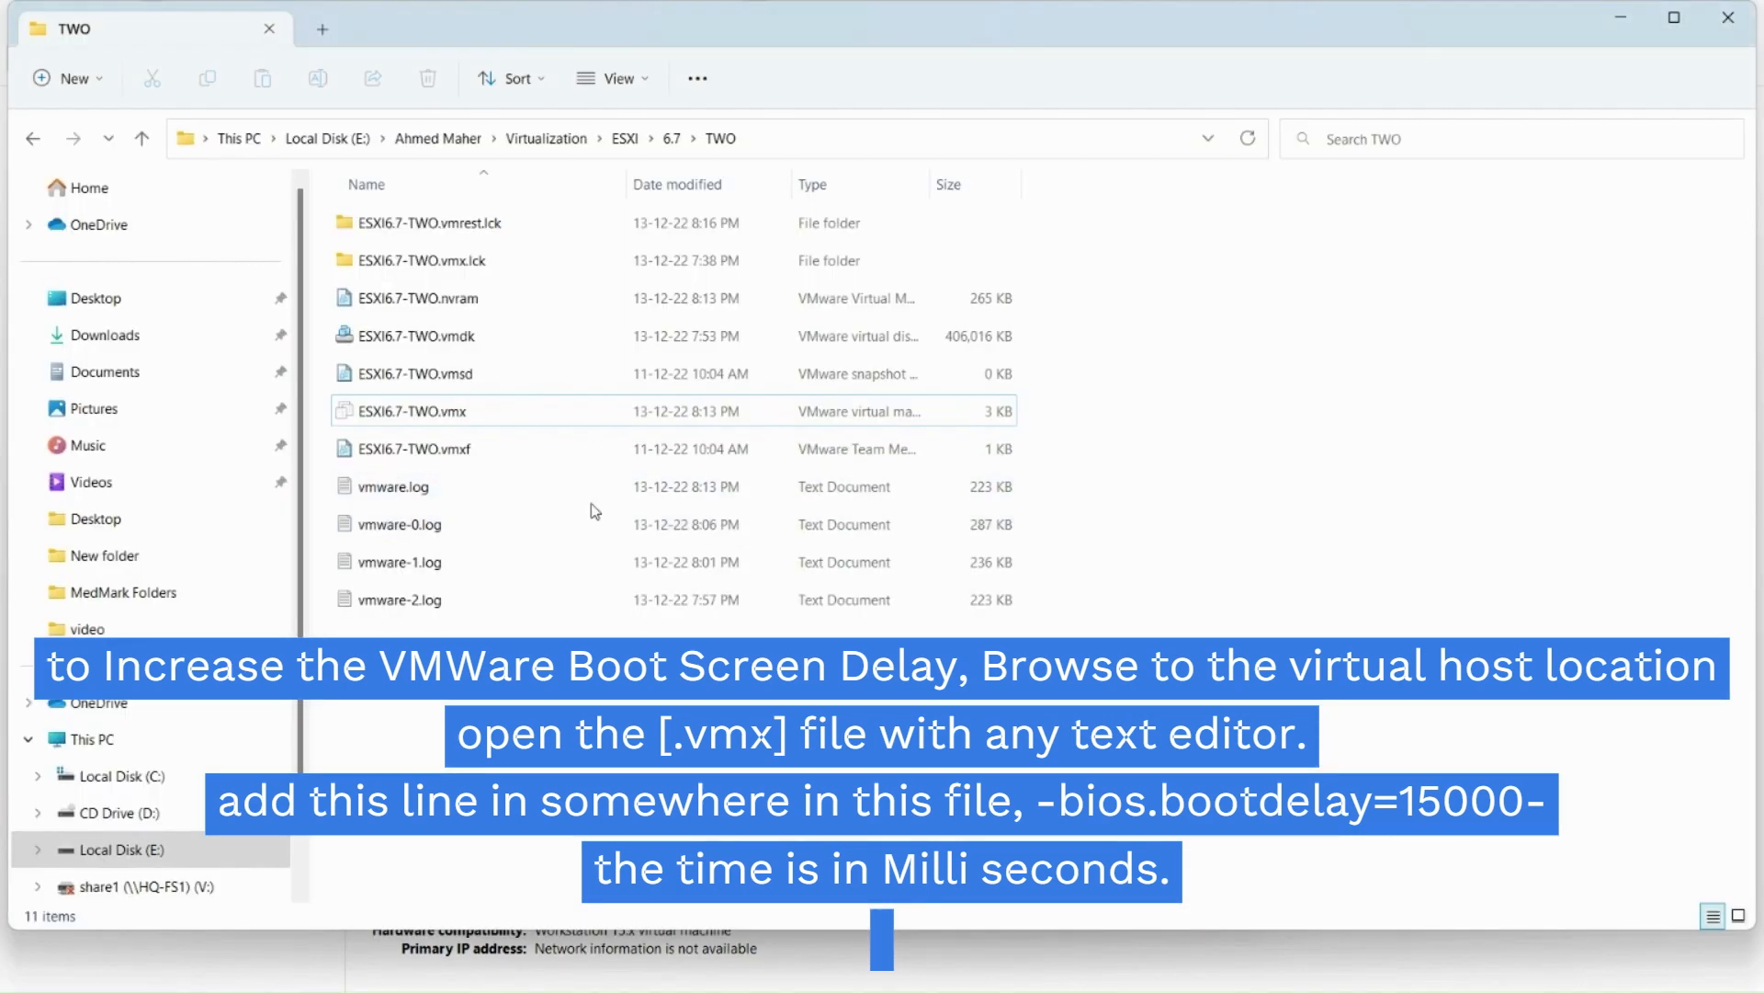
- Open ESXI6.7-TWO.vmx in Notepad through the Open with menu
left_click(413, 411)
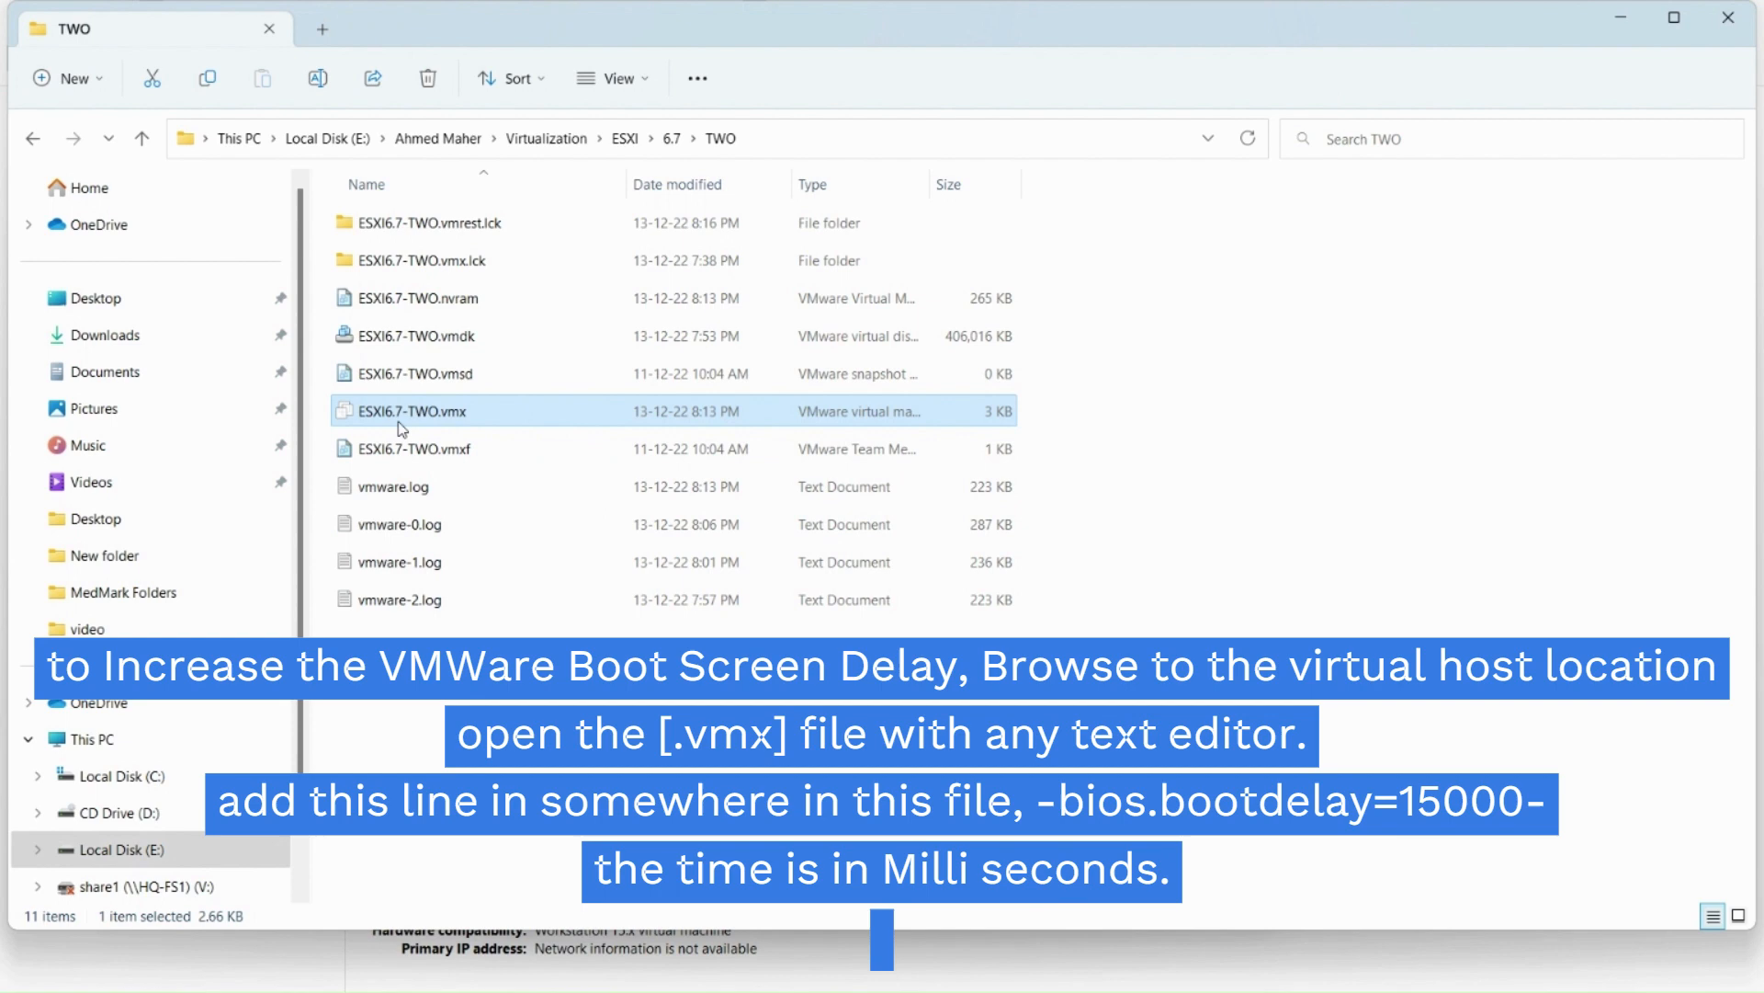
right_click(413, 411)
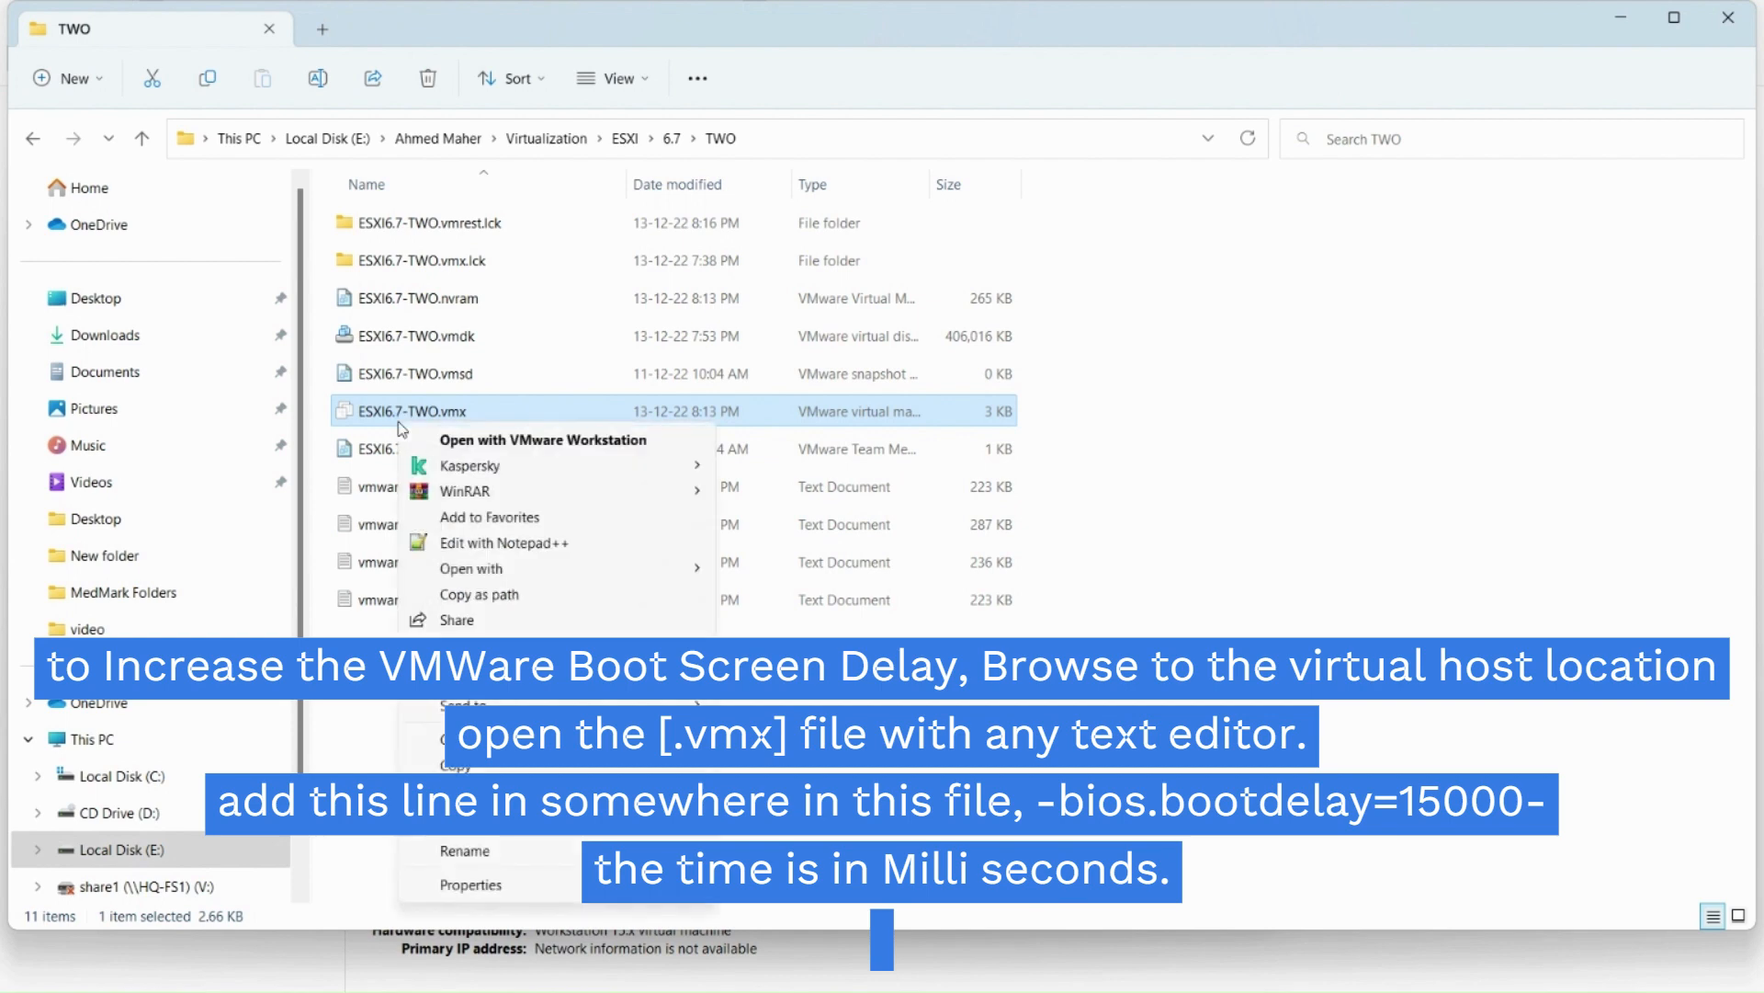
mouse_move(623, 533)
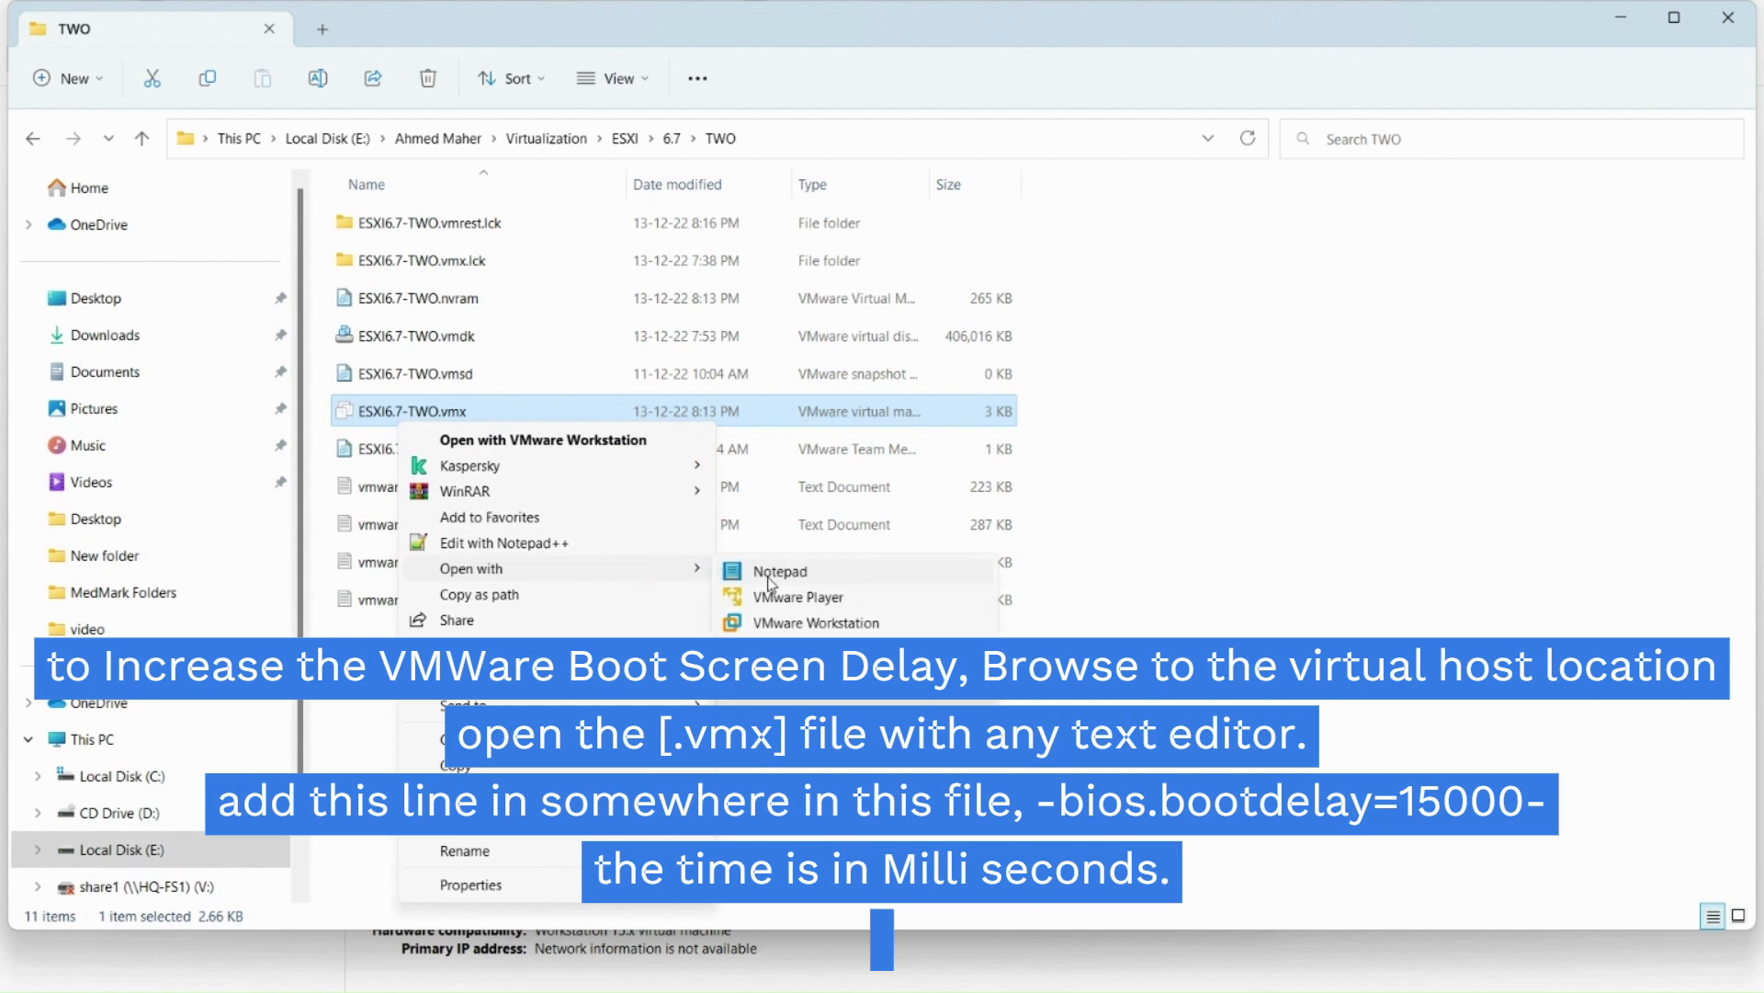
left_click(778, 571)
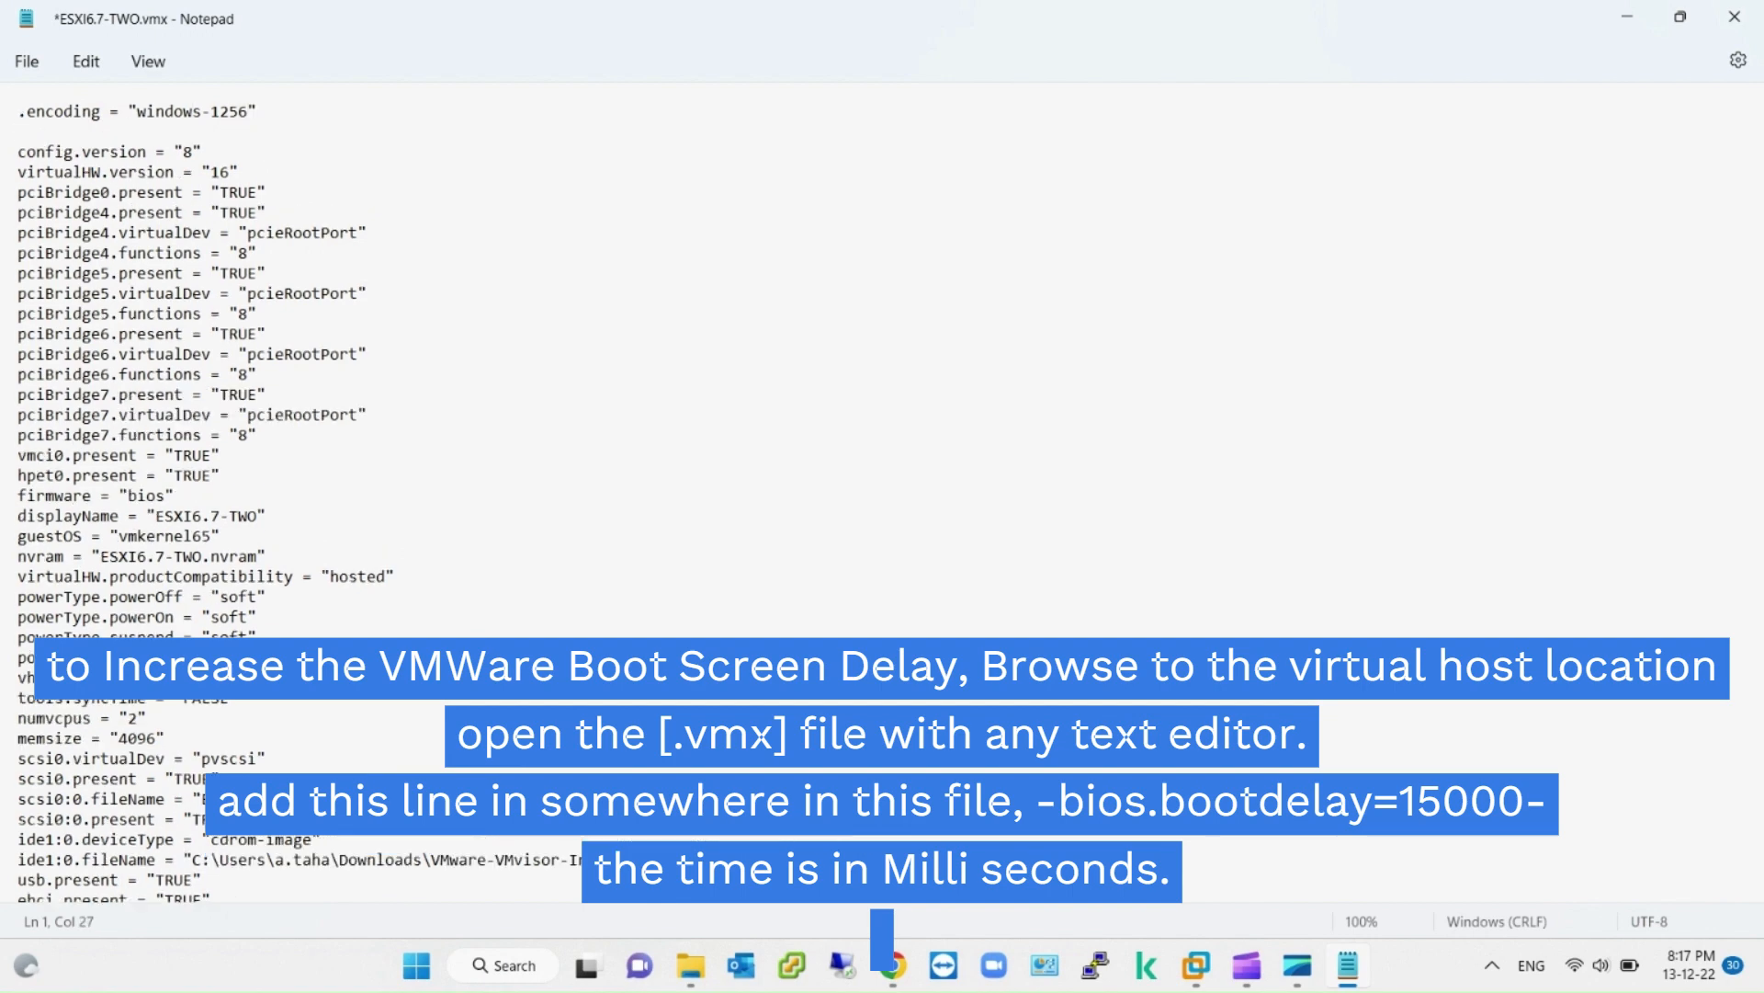
- Type bios.bootdelay=10000 on a new line below the .encoding line
type("bios")
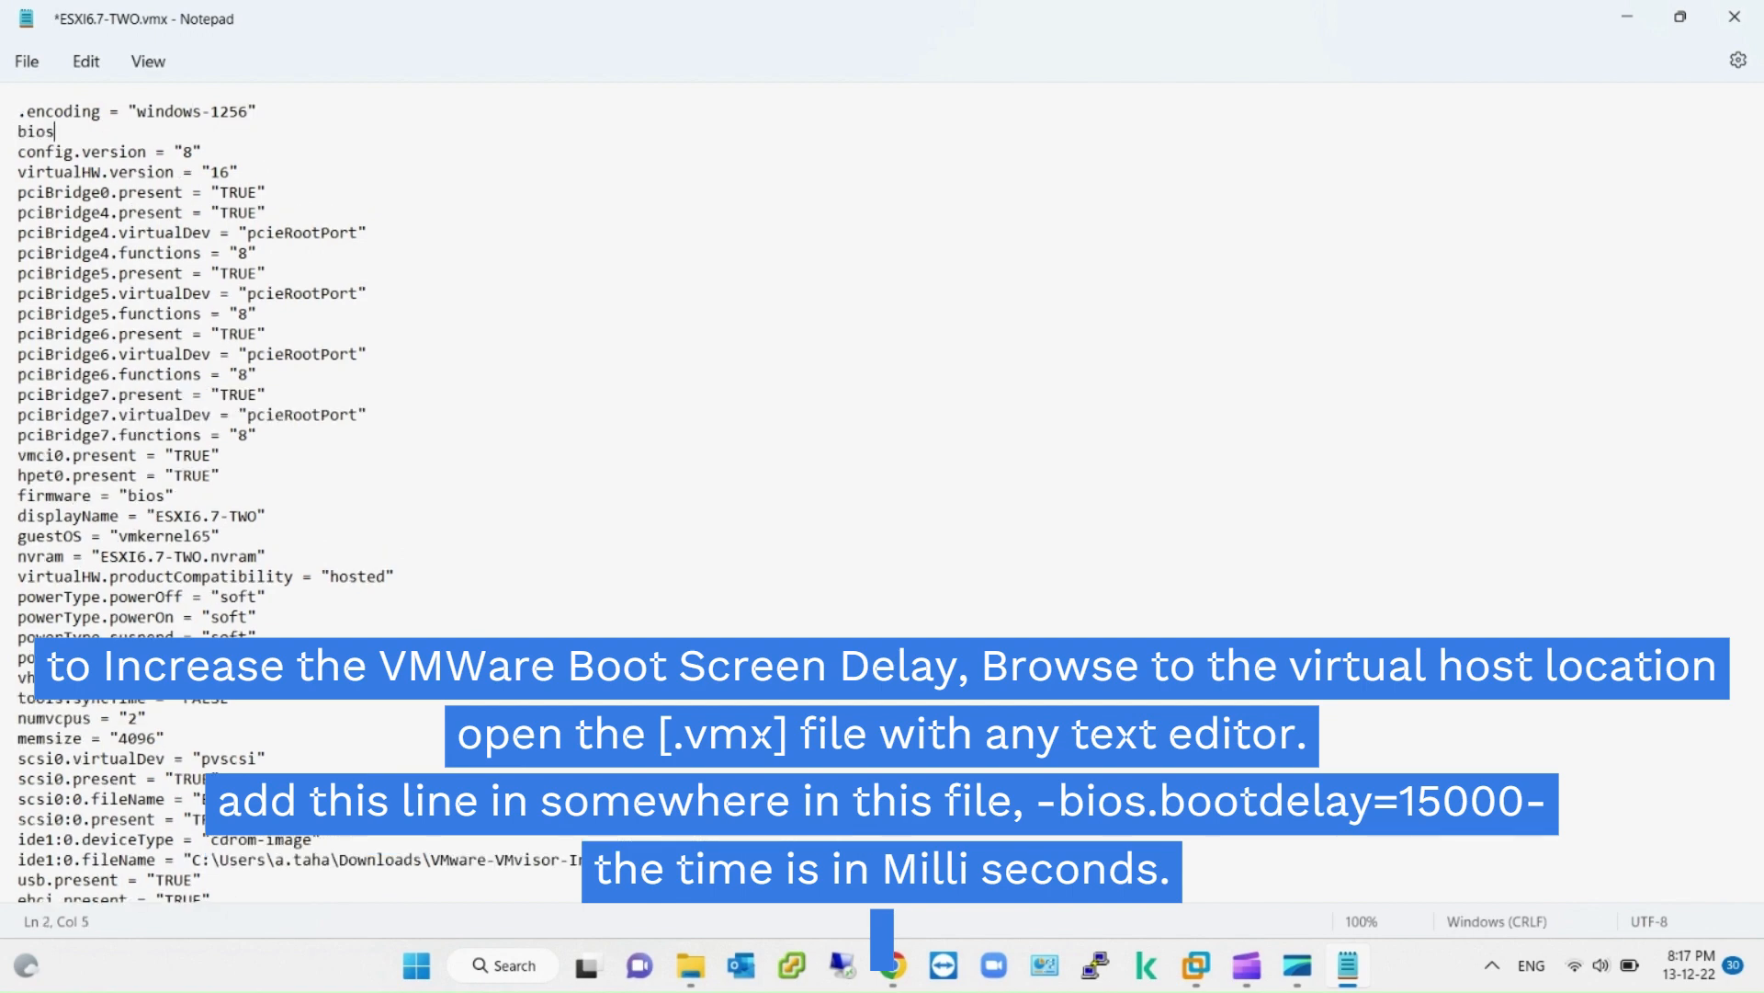
type(".boot")
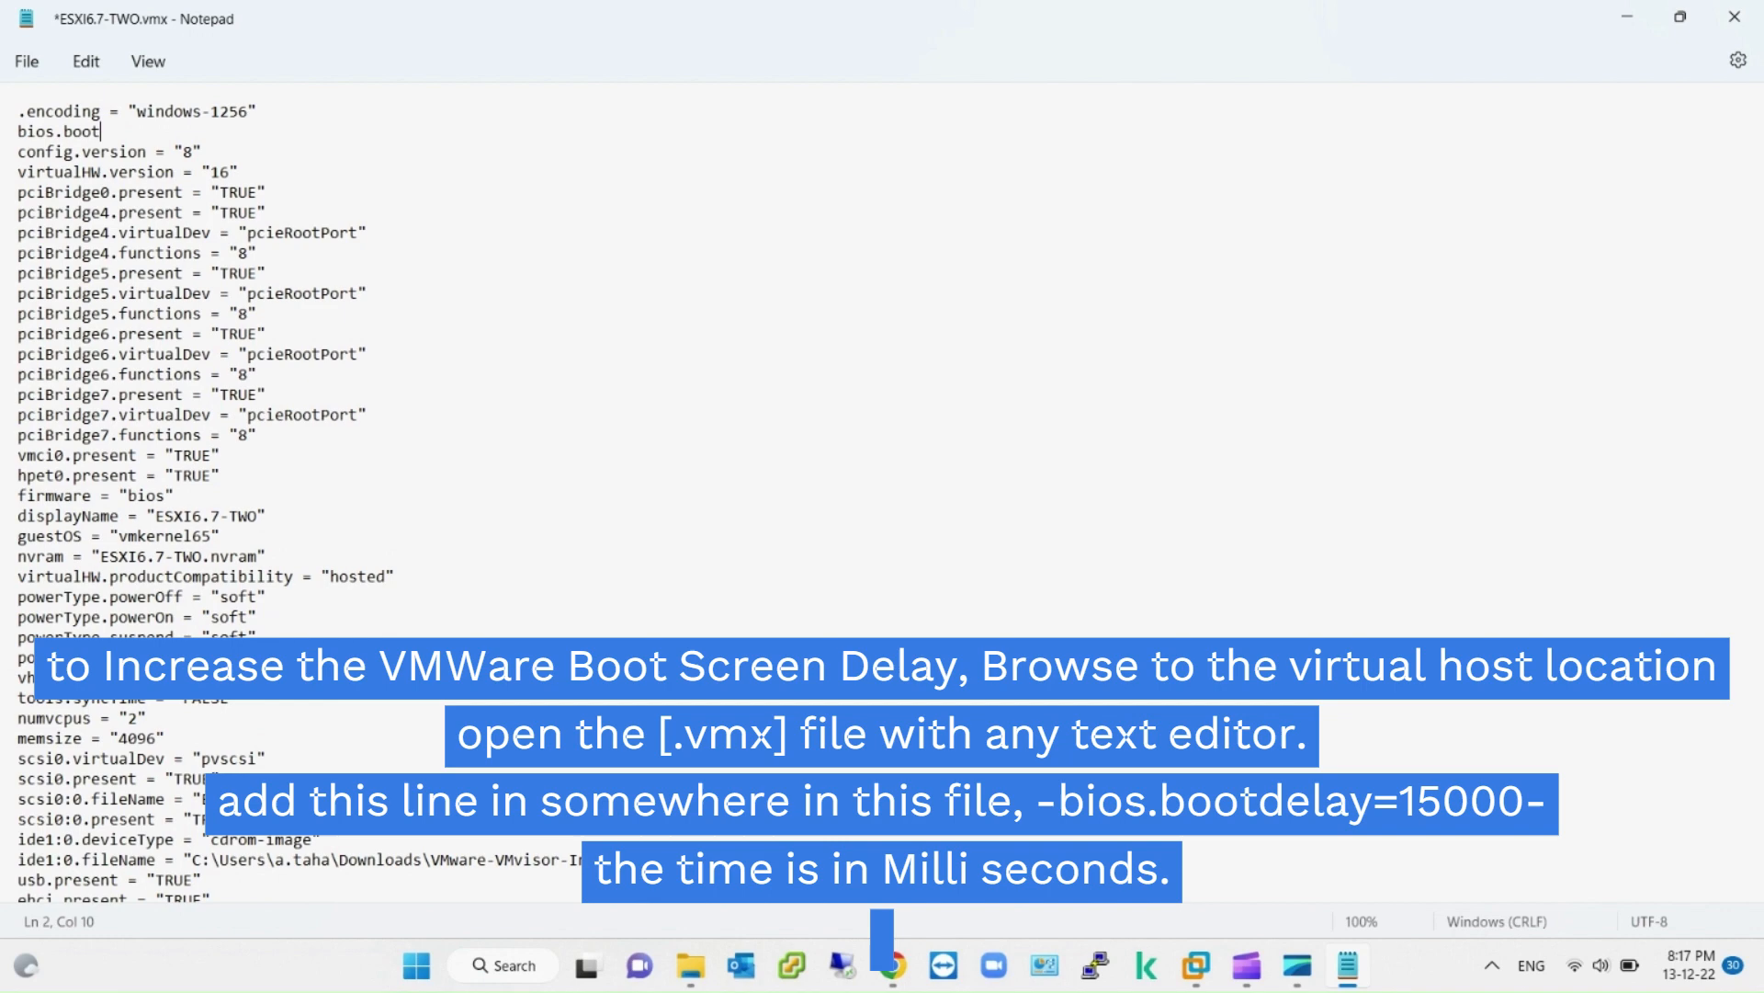
type("delay")
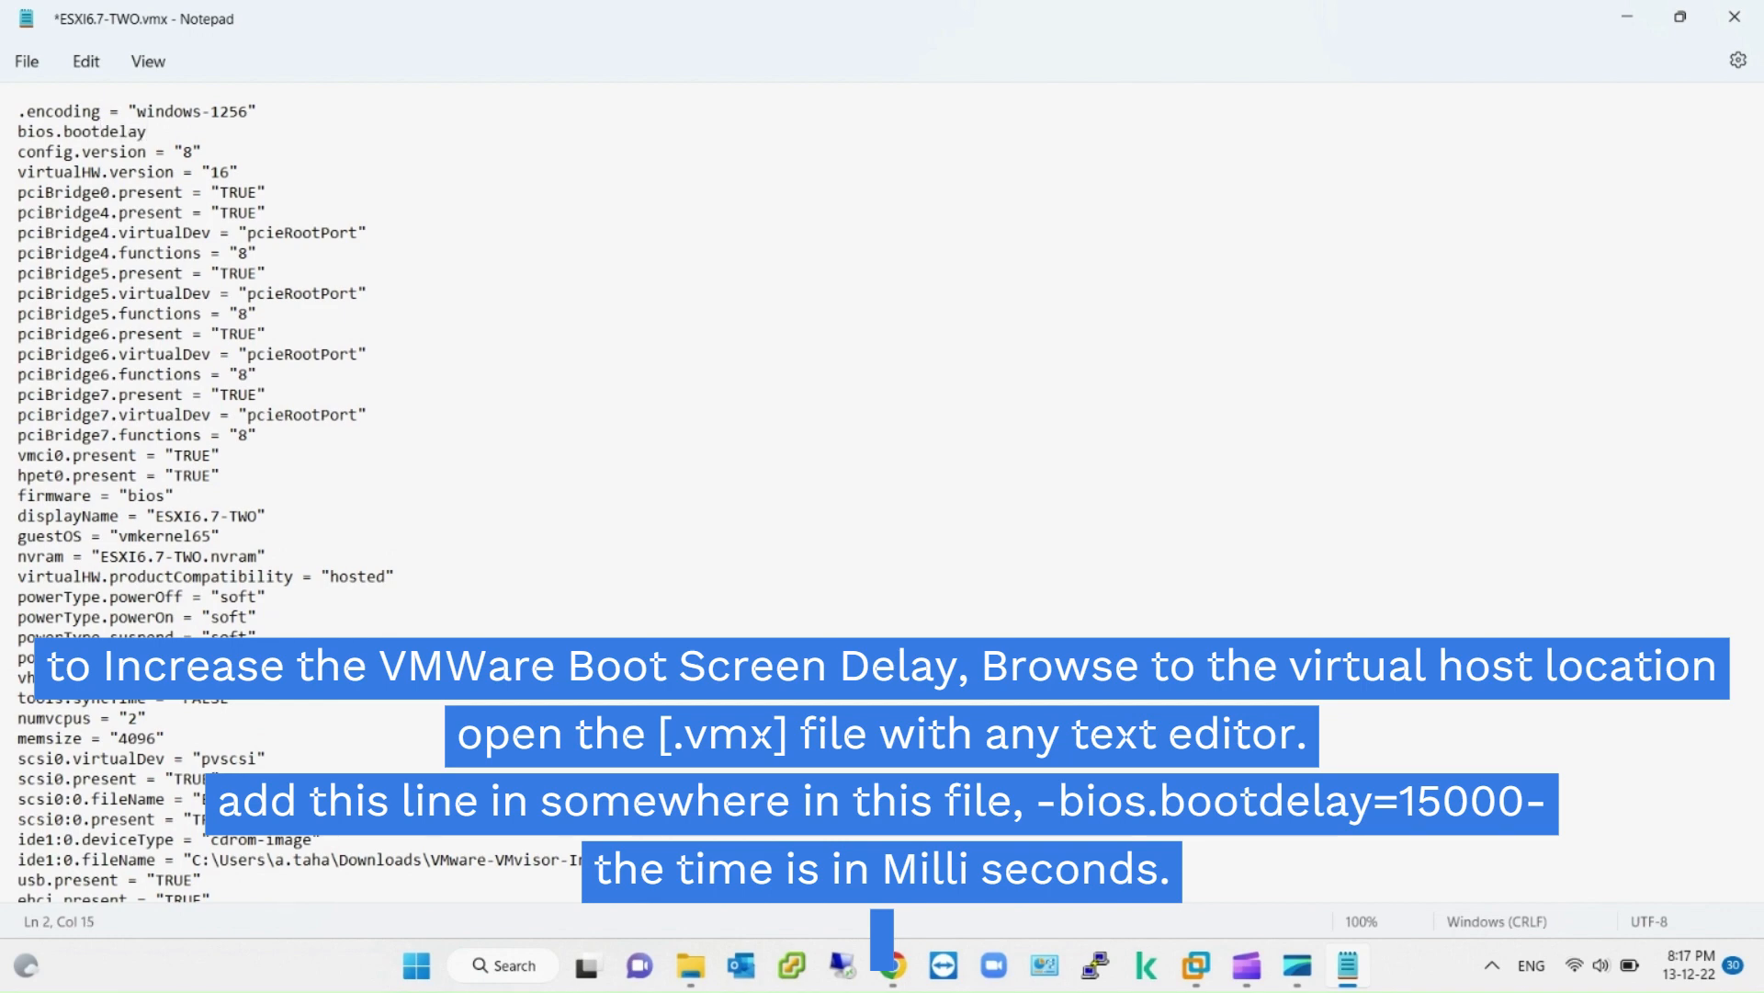
type("=10000")
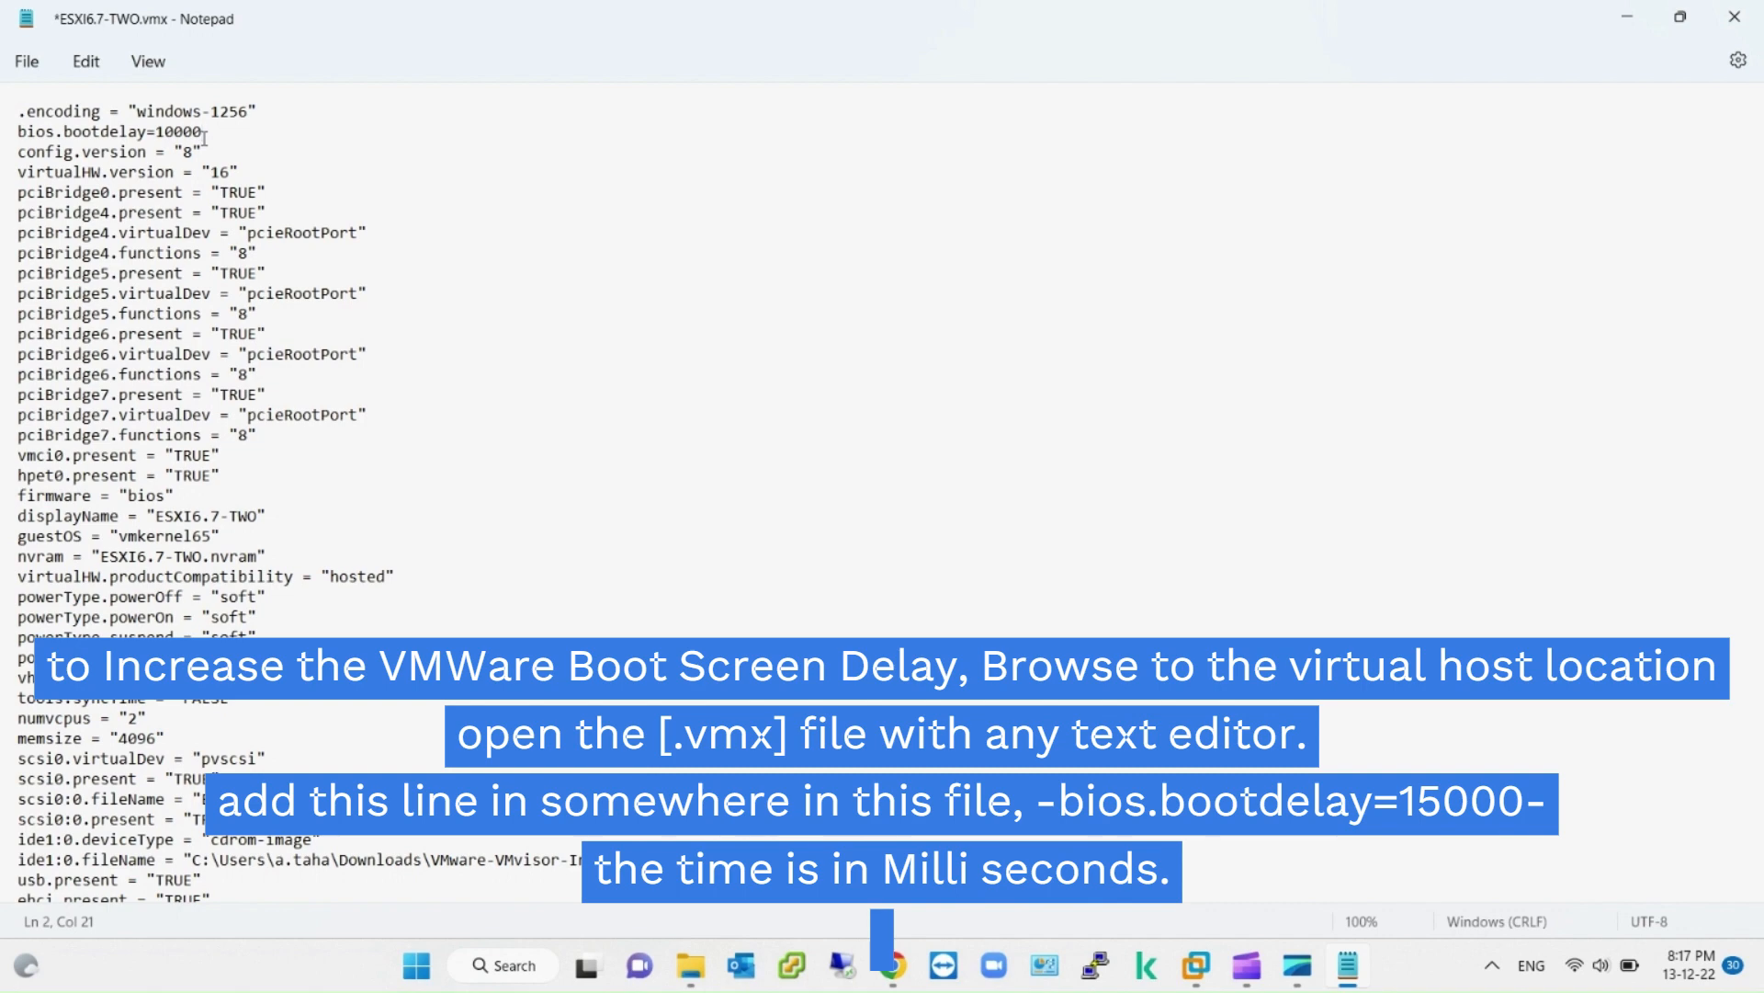
- Save the edited ESXI6.7-TWO.vmx file from Notepad's File menu
left_click(25, 60)
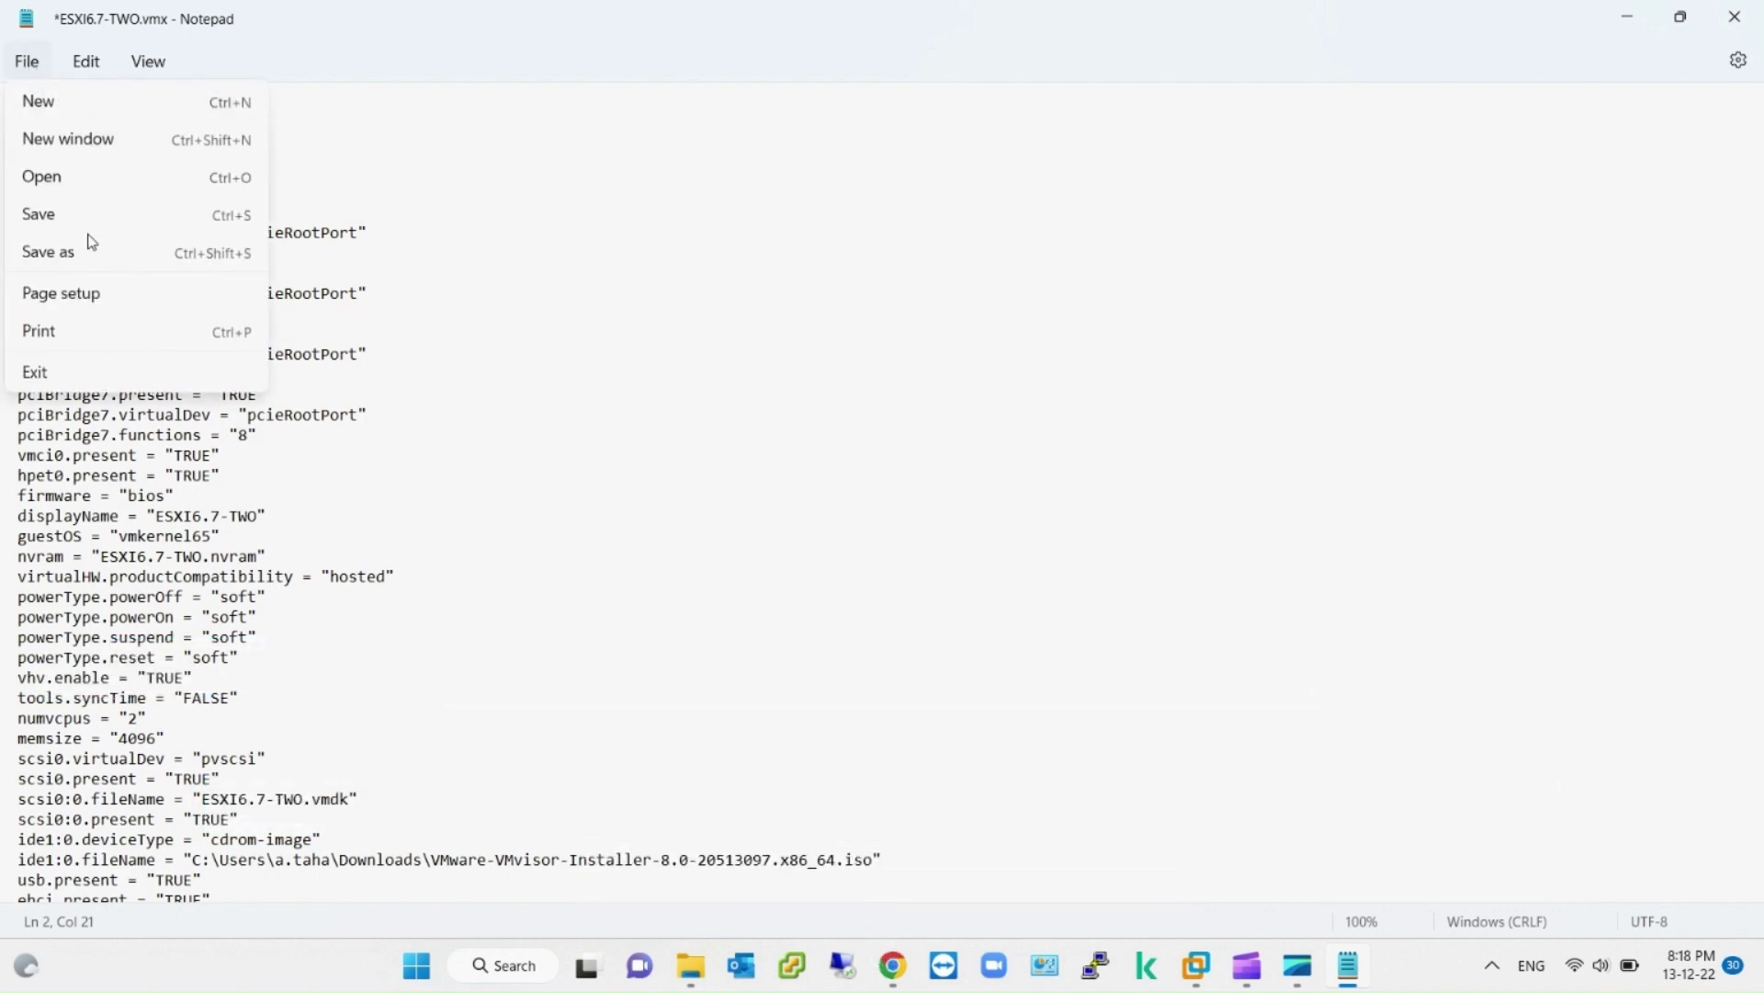
left_click(37, 214)
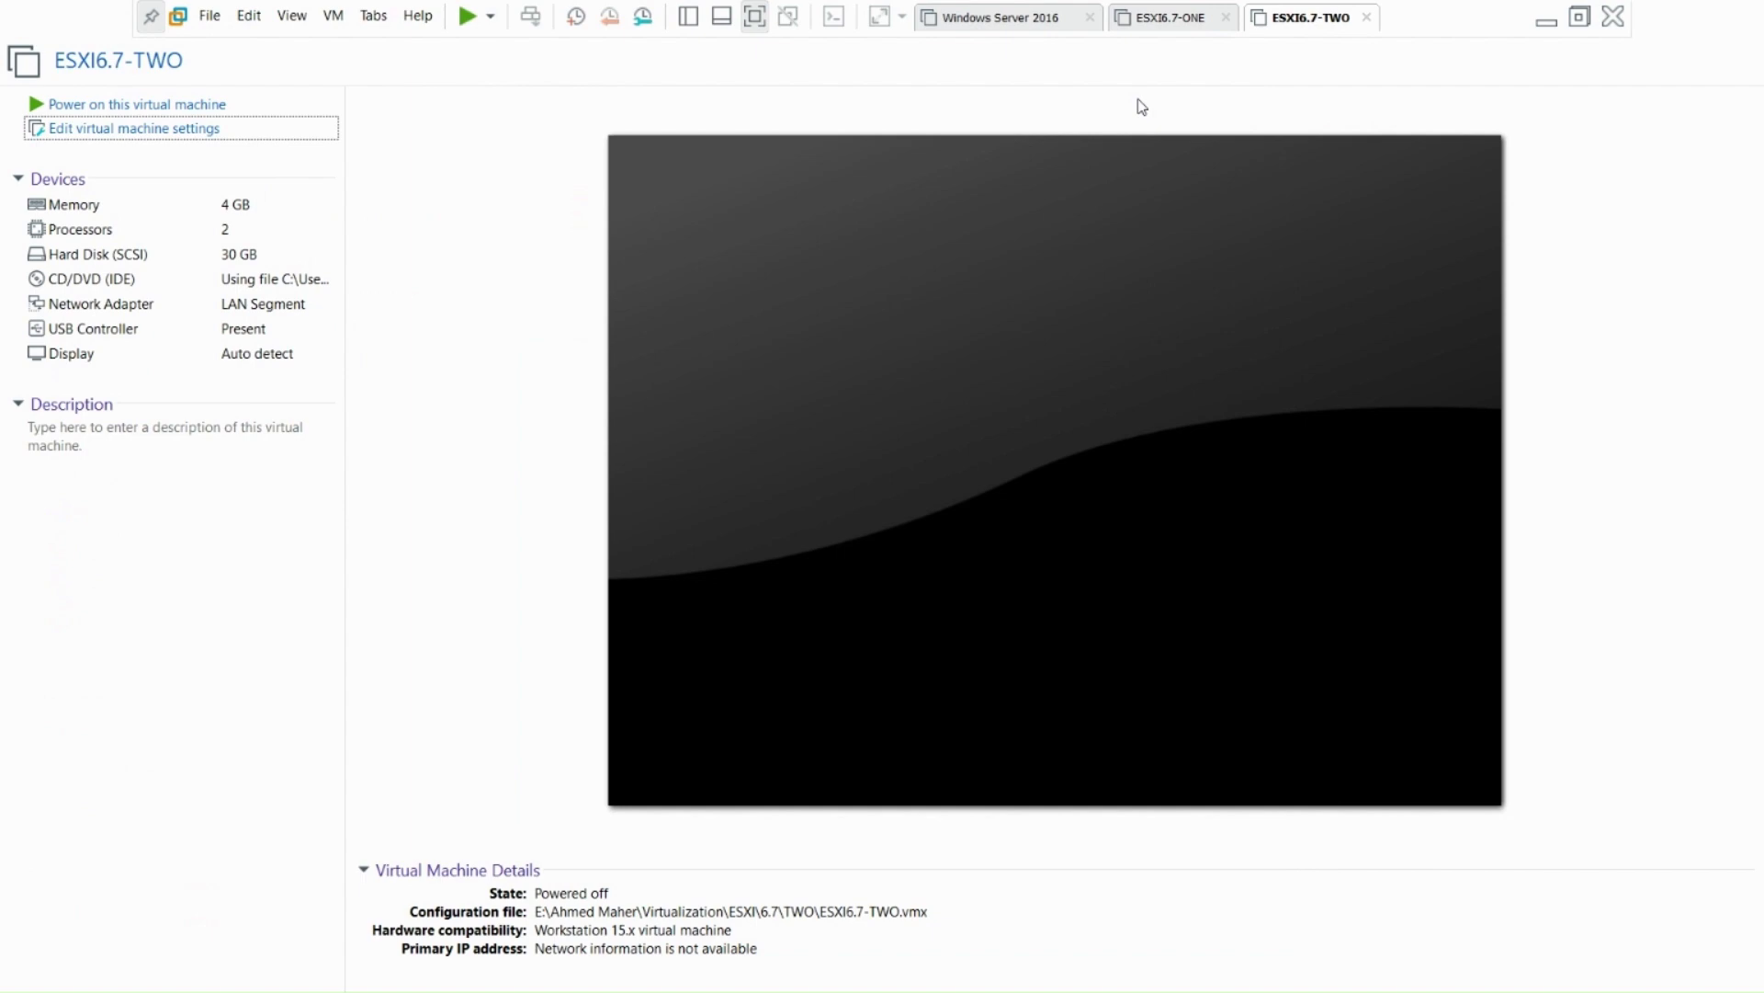
mouse_move(157, 104)
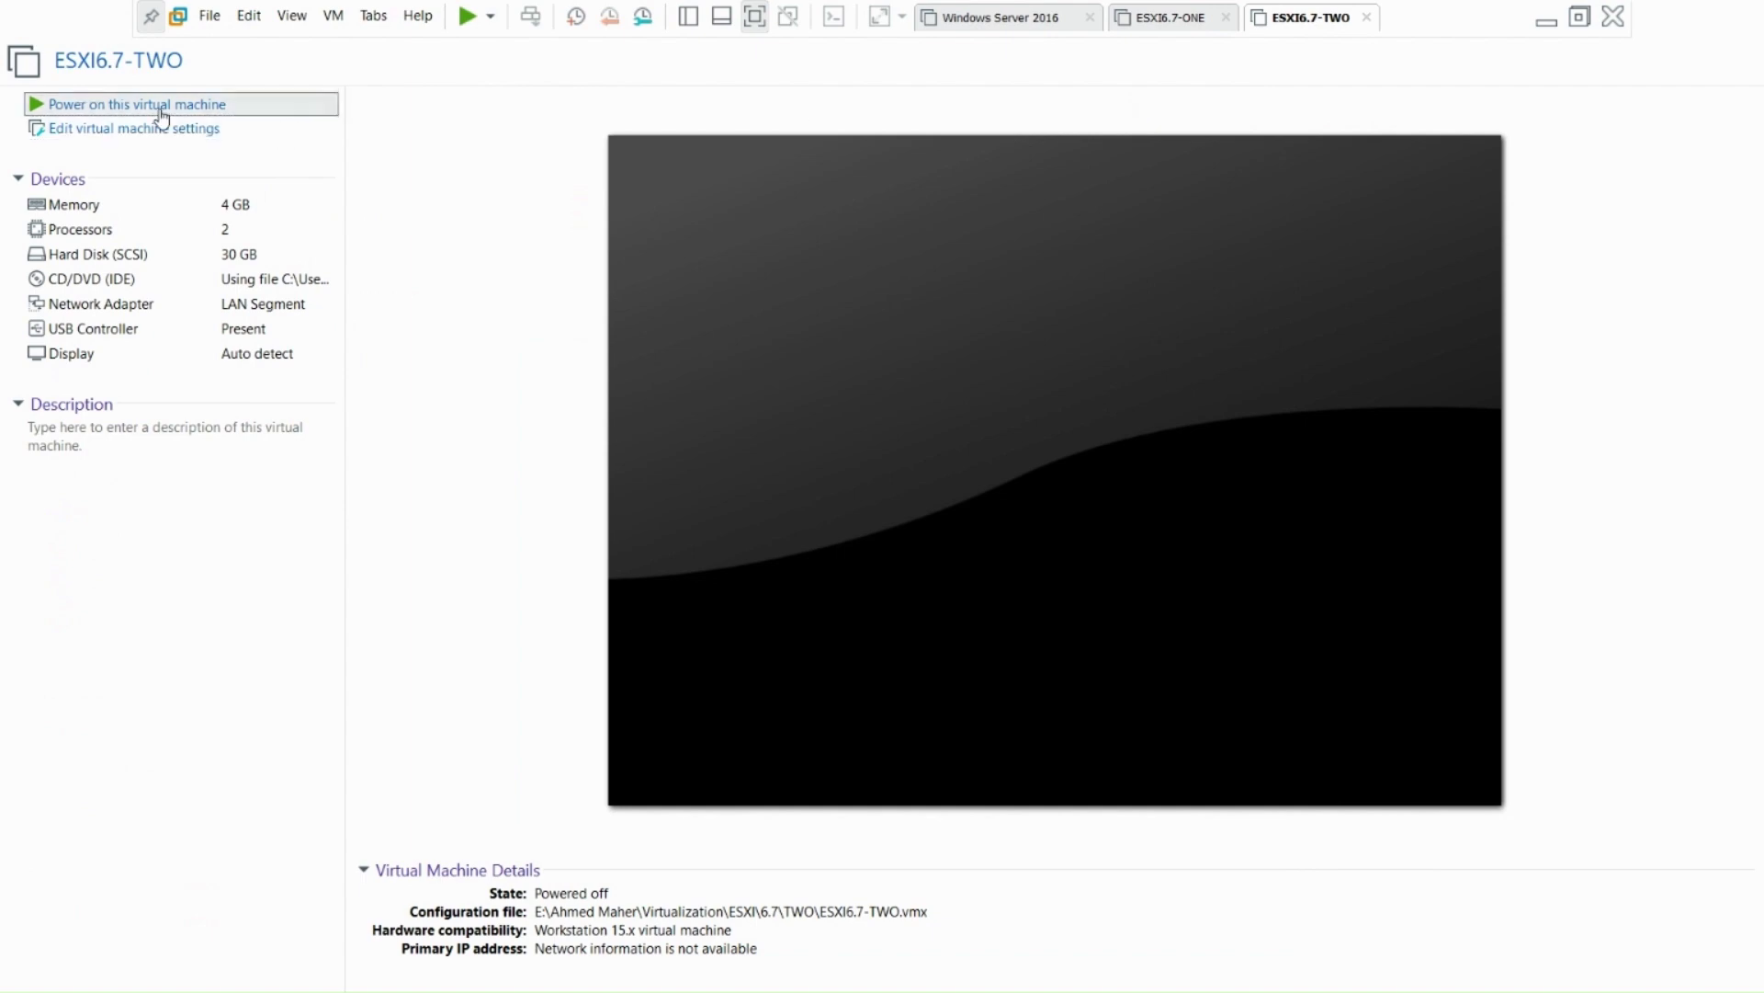